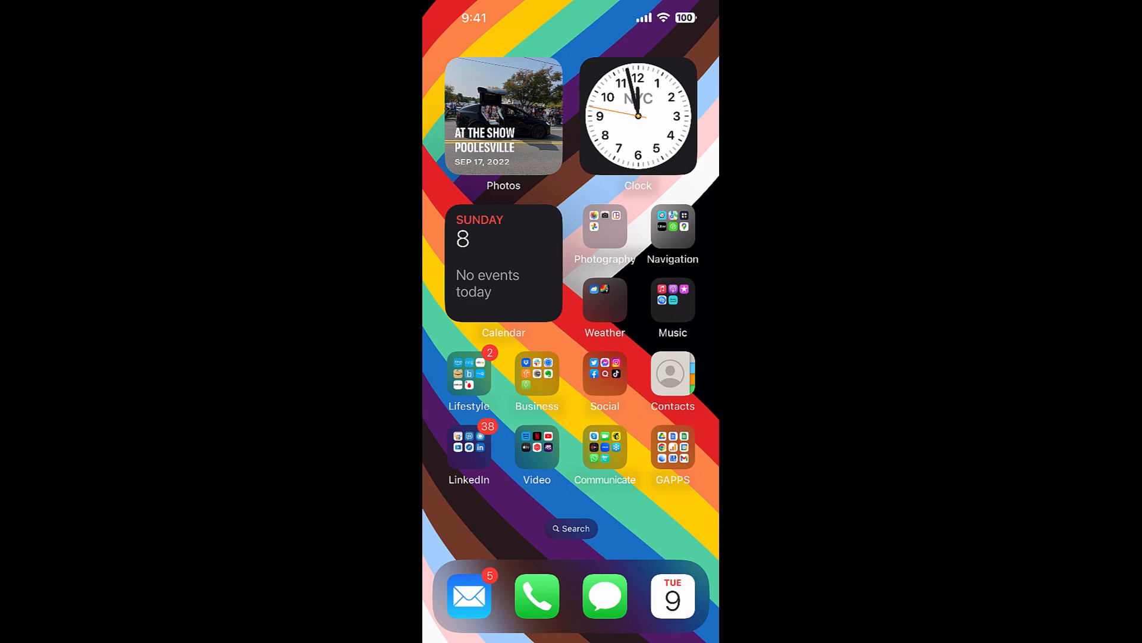
- Swipe to the next Home Screen page and open the Apple stuff folder
{"action": "scroll", "scroll_direction": "left", "scroll_amount": 3}
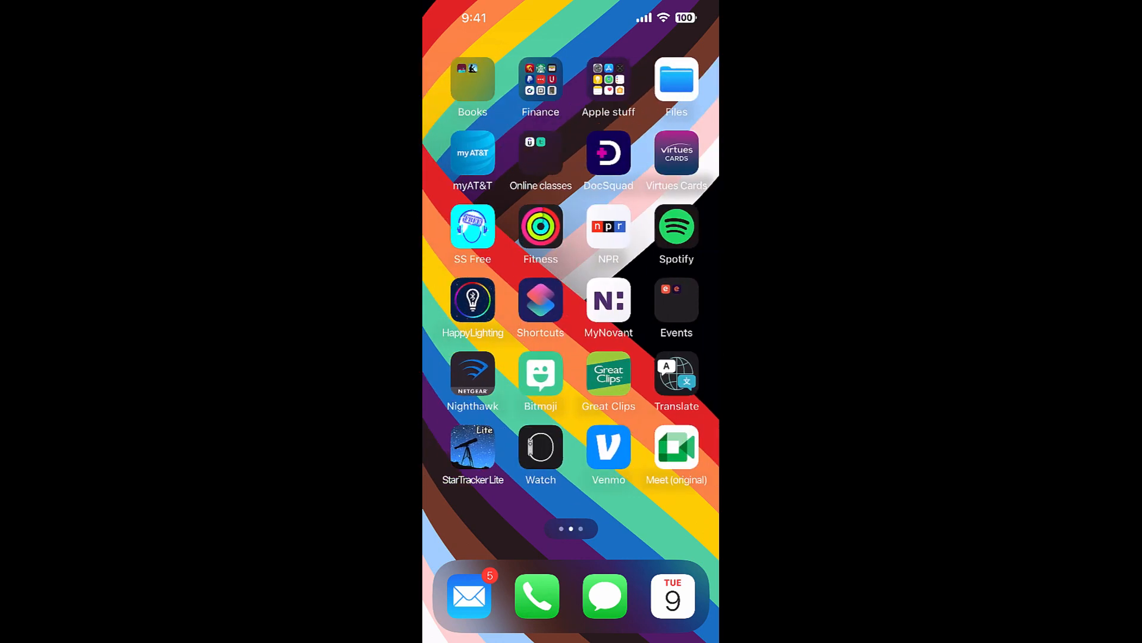
{"action": "left_click", "coordinate": [608, 80]}
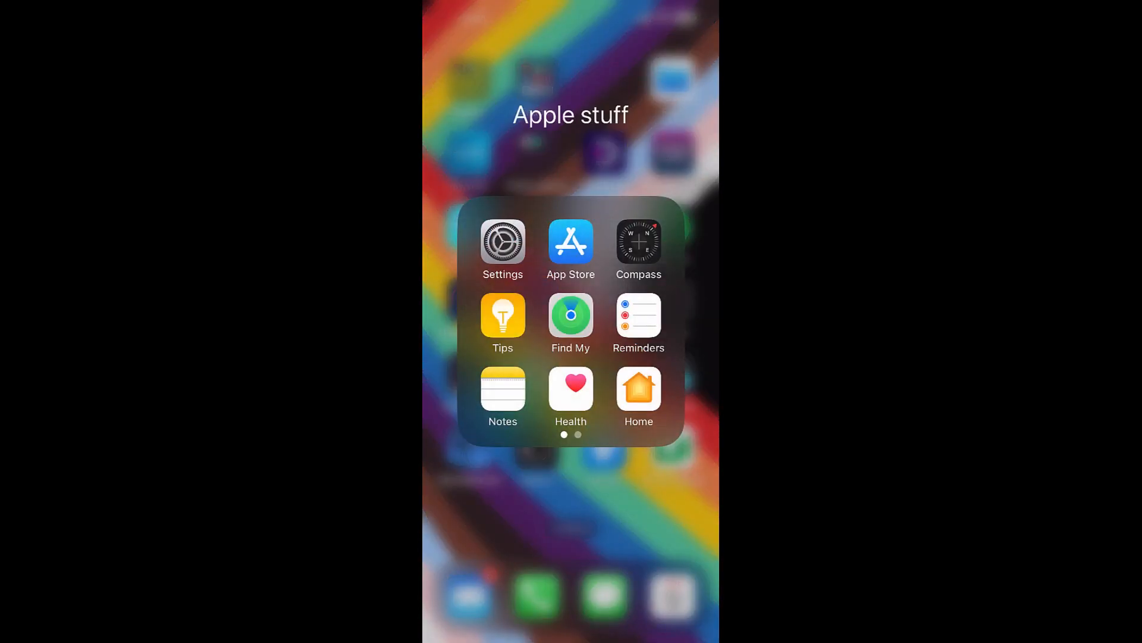
- Open Settings and go to Mail Accounts, listing five accounts including iCloud and TLB Business
{"action": "left_click", "coordinate": [502, 240]}
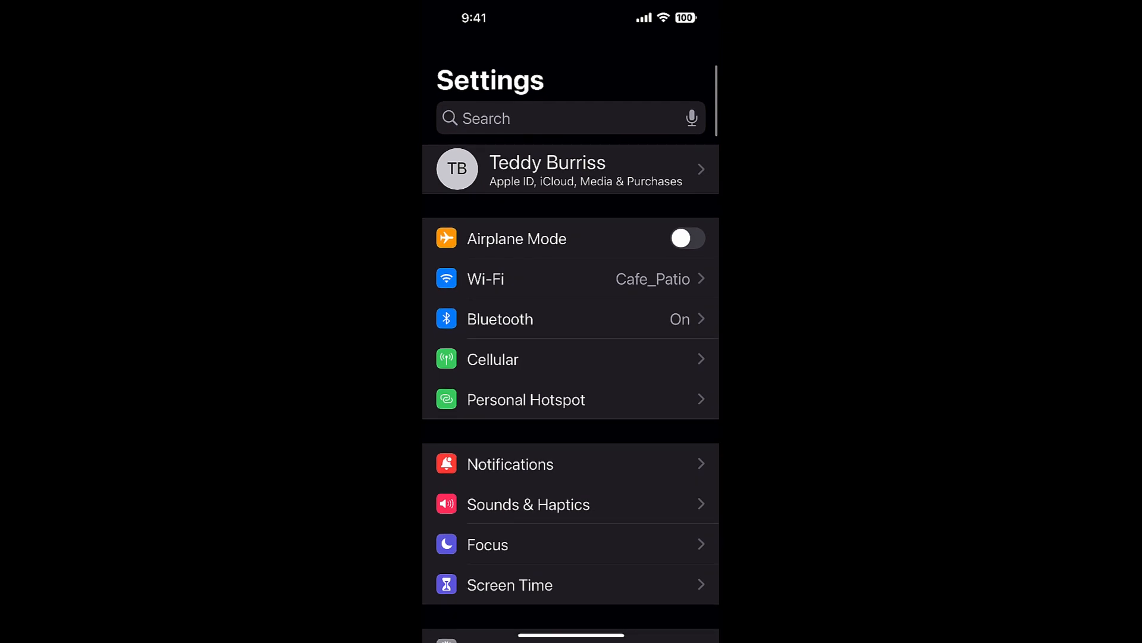
{"action": "scroll", "scroll_direction": "down", "scroll_amount": 3}
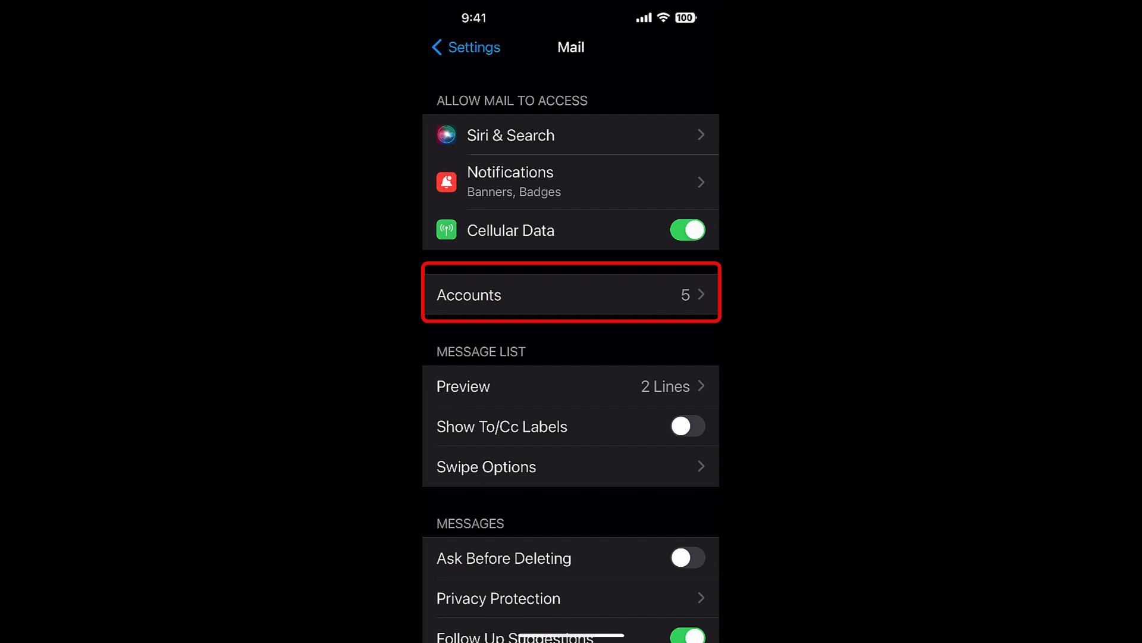
{"action": "left_click", "coordinate": [571, 294]}
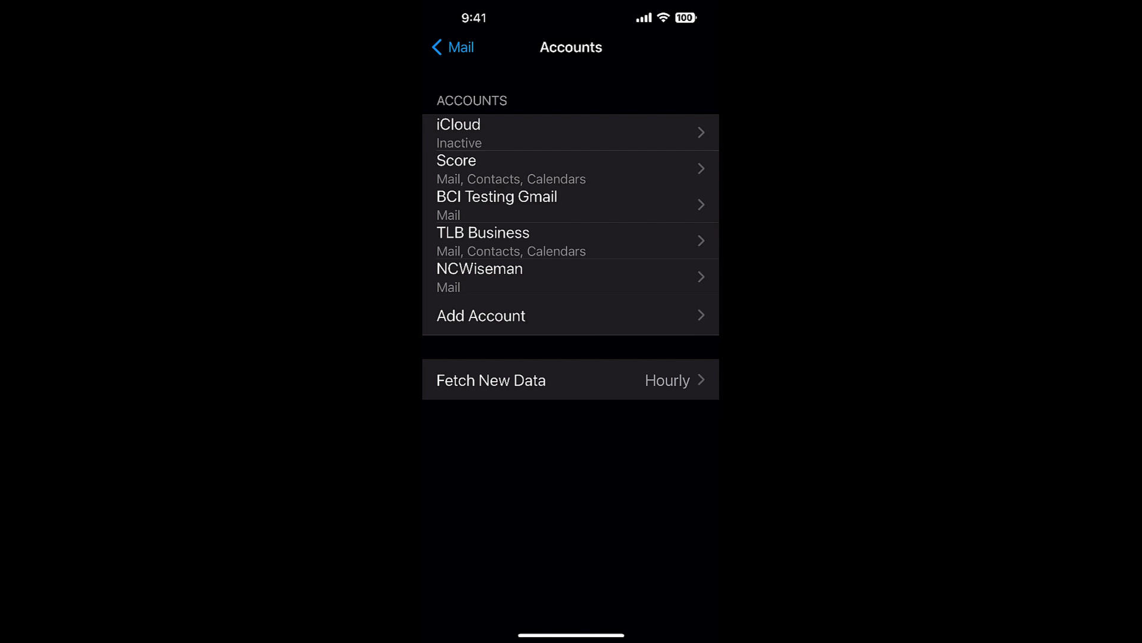
- Begin adding a new mail account, then return to the Apple stuff folder
{"action": "left_click", "coordinate": [452, 47]}
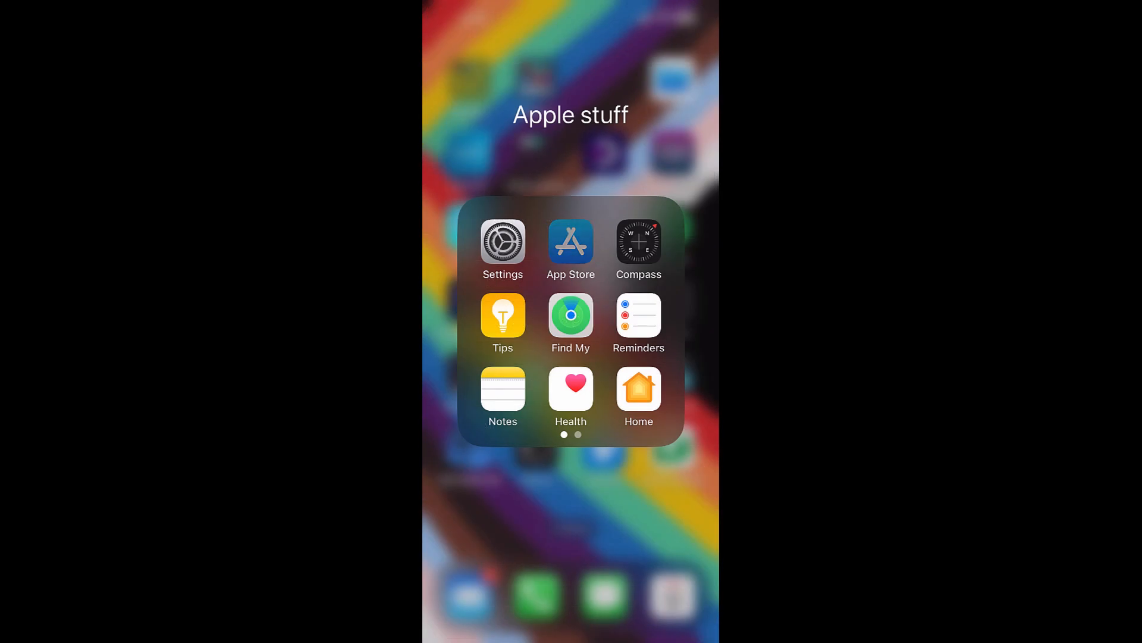
- Search the App Store for 'google drive' using the suggestion
{"action": "left_click", "coordinate": [570, 241]}
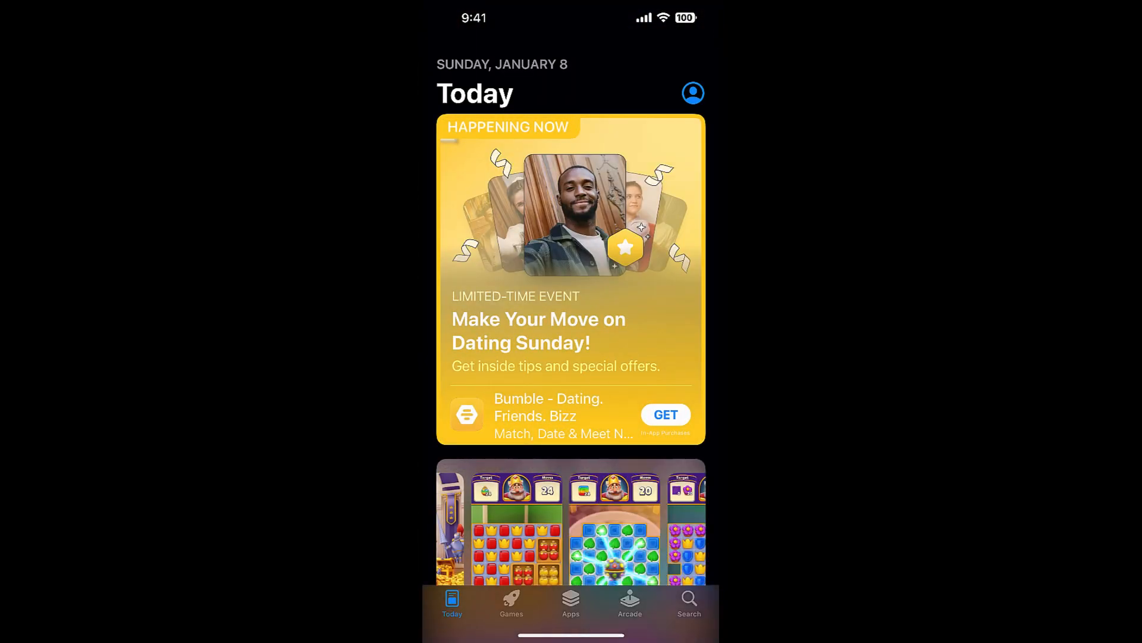
{"action": "left_click", "coordinate": [689, 605]}
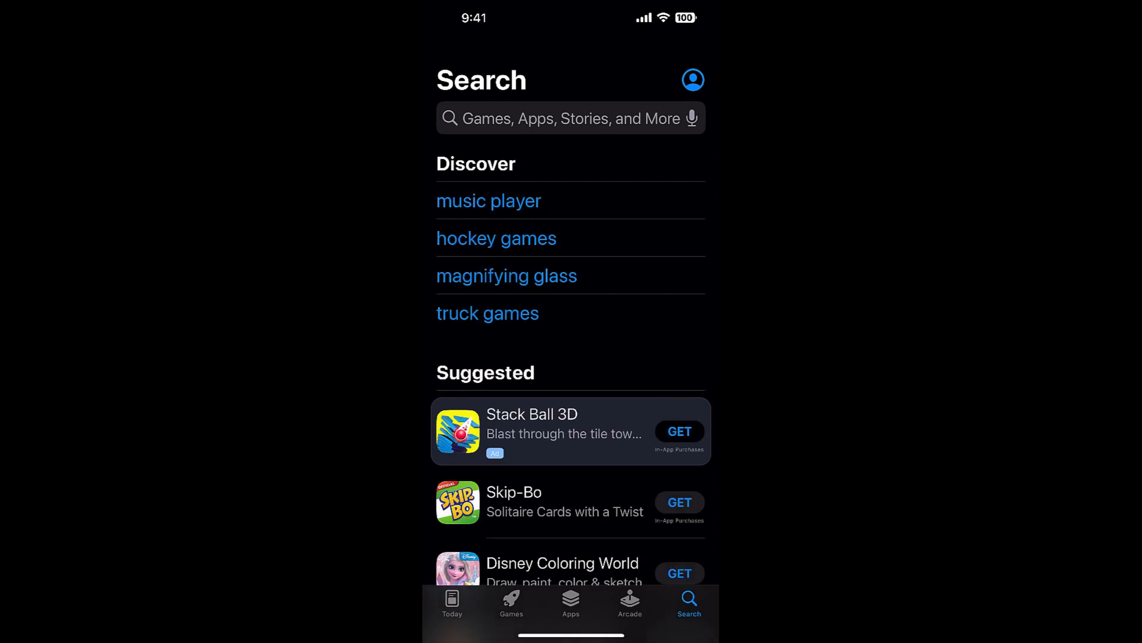
{"action": "type", "text": "google dri"}
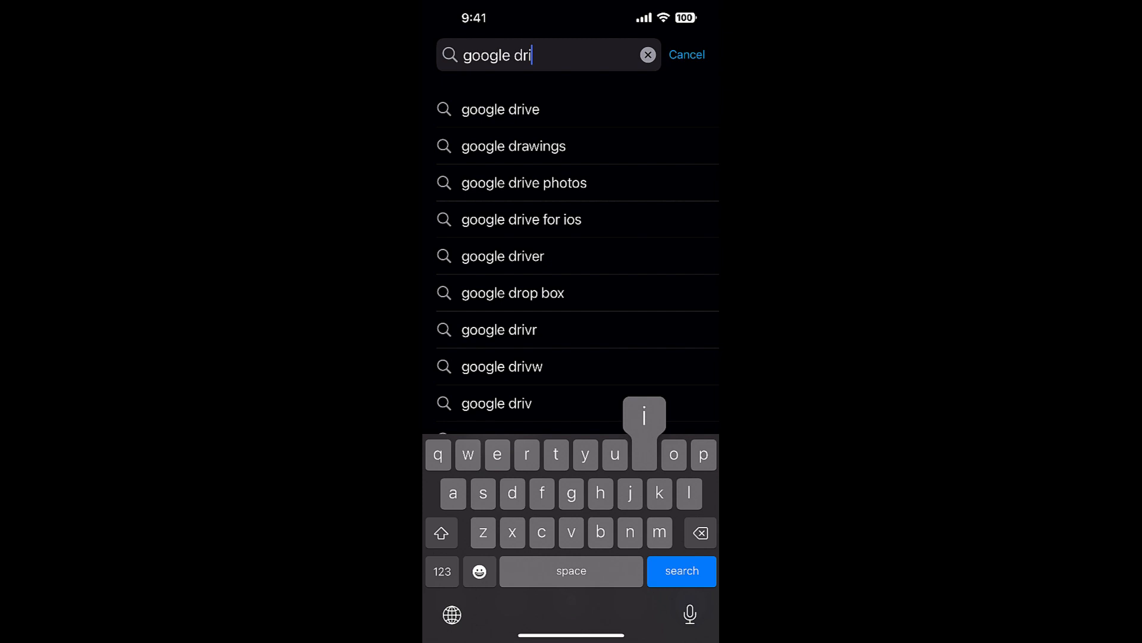
{"action": "left_click", "coordinate": [499, 109]}
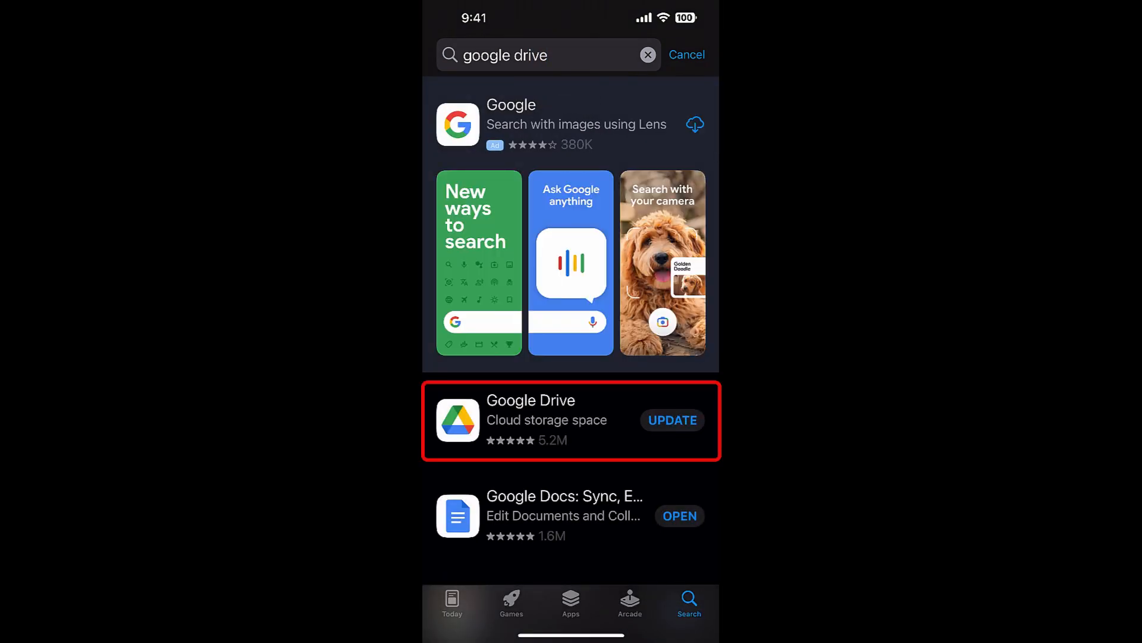
- Open the Google Drive app page and install its available update
{"action": "left_click", "coordinate": [570, 421]}
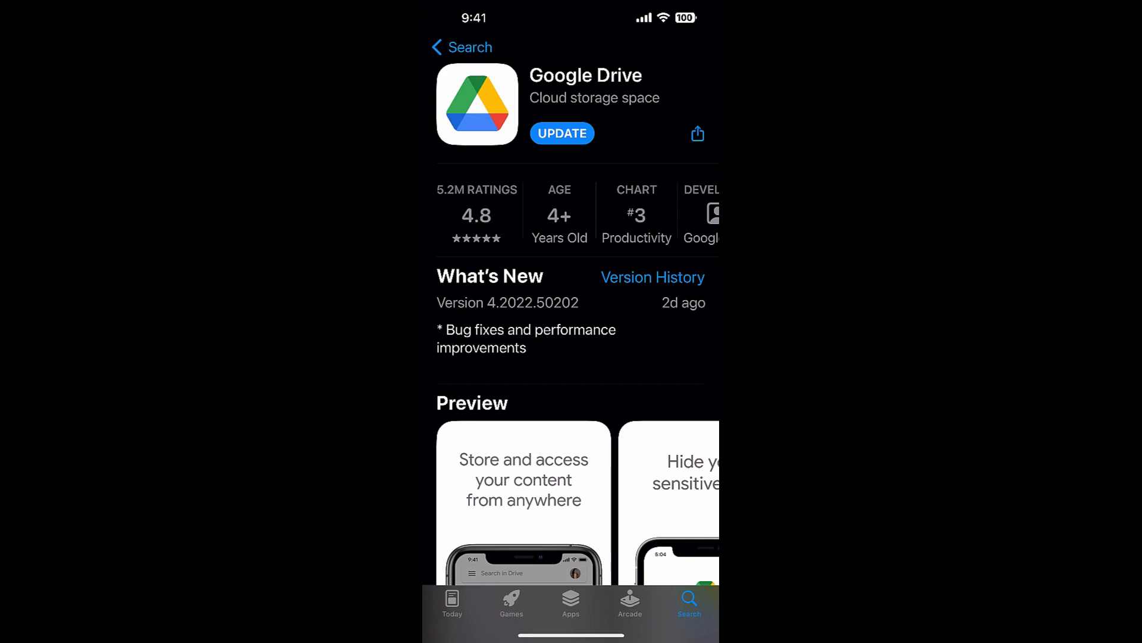
{"action": "left_click", "coordinate": [462, 46]}
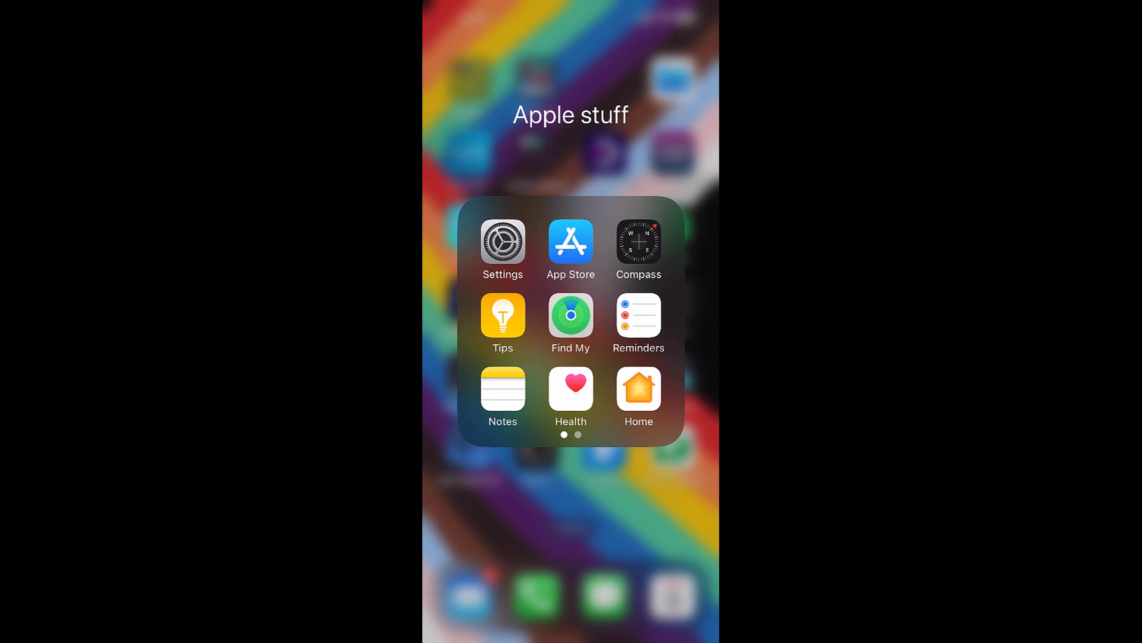
- Close Apple stuff, browse the GAPPS folder pages, and launch Google Drive
{"action": "left_click", "coordinate": [572, 525]}
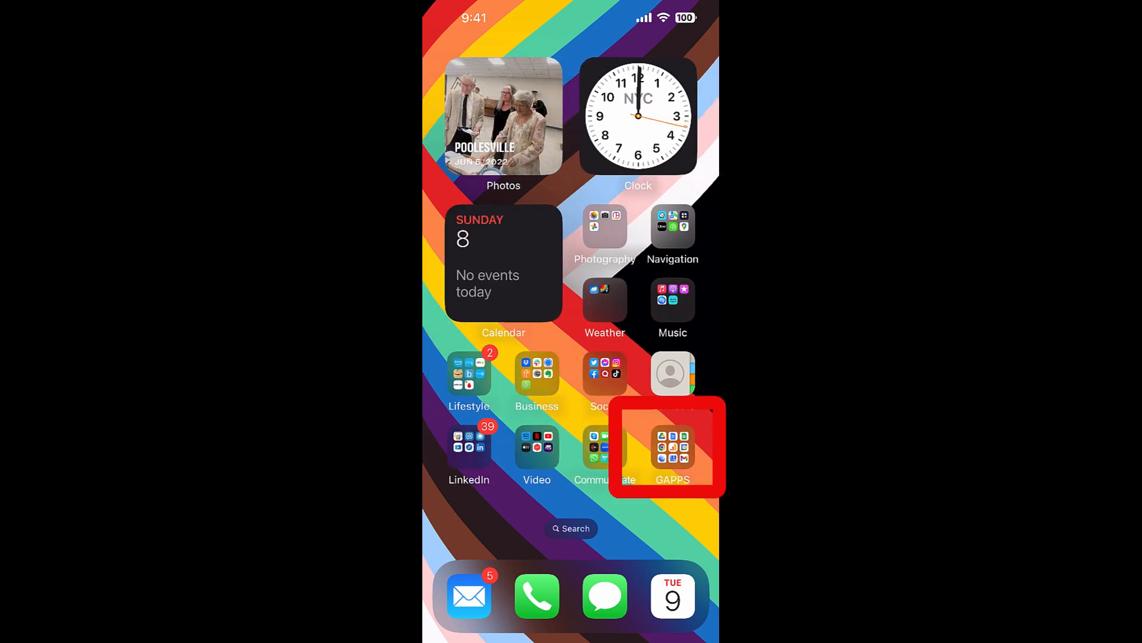
{"action": "left_click", "coordinate": [672, 448]}
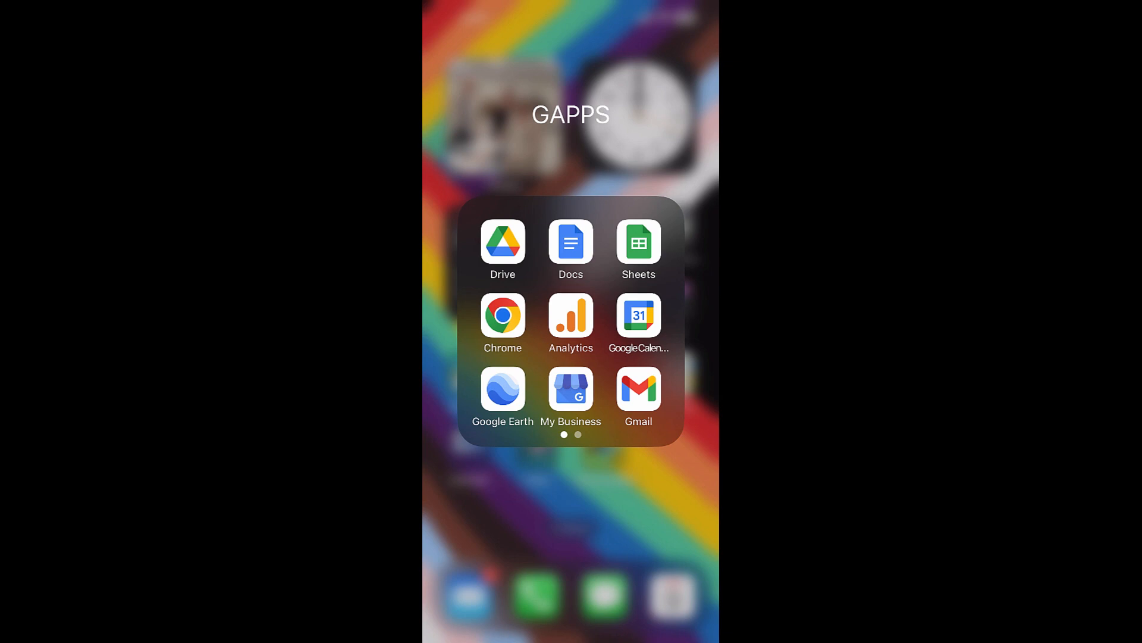
{"action": "scroll", "scroll_direction": "left", "scroll_amount": 3}
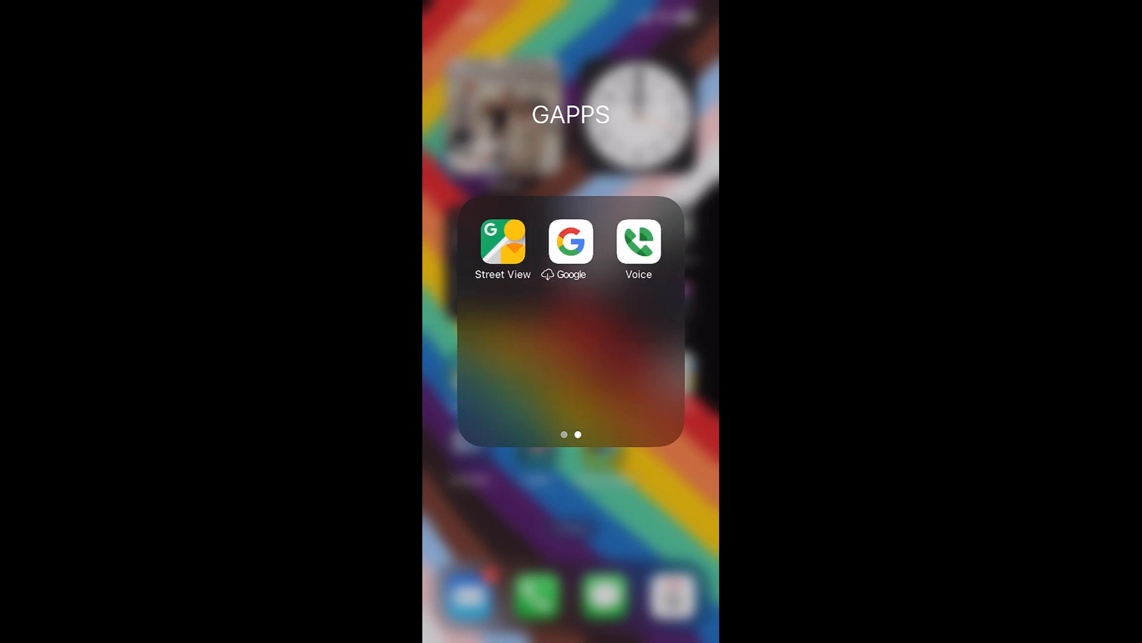
{"action": "scroll", "scroll_direction": "right", "scroll_amount": 3}
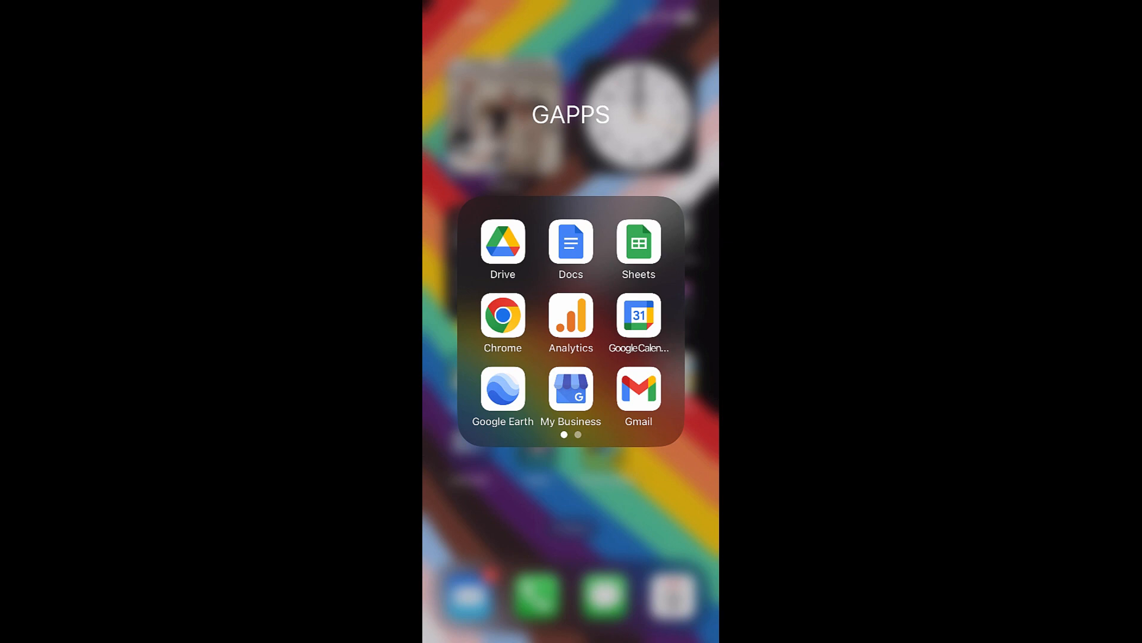
{"action": "left_click", "coordinate": [503, 244]}
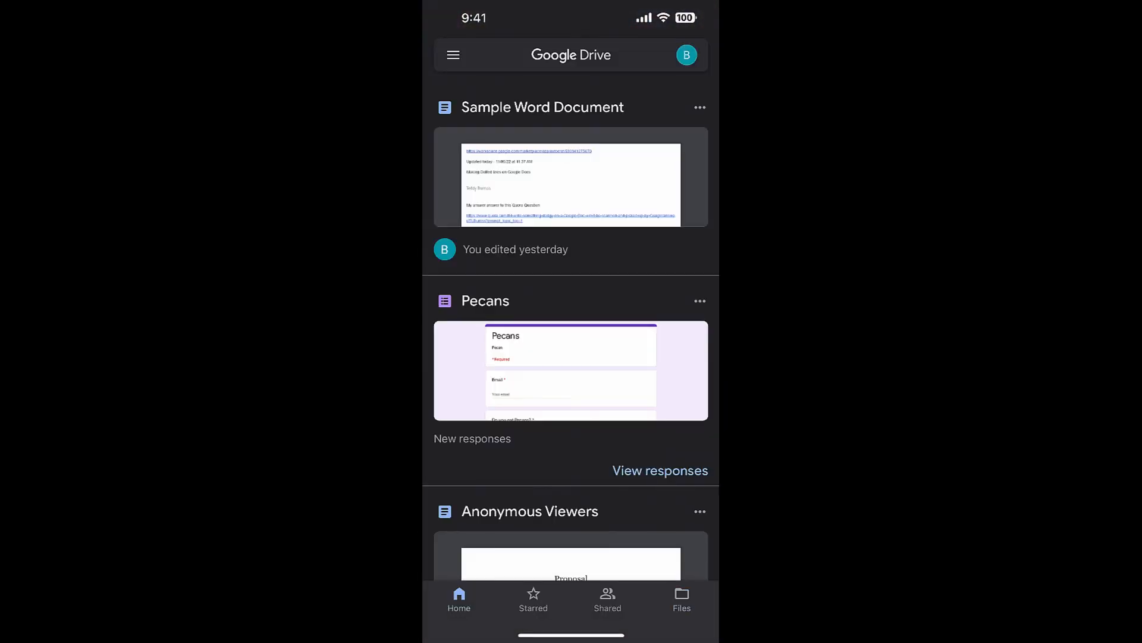
{"action": "left_click", "coordinate": [571, 55]}
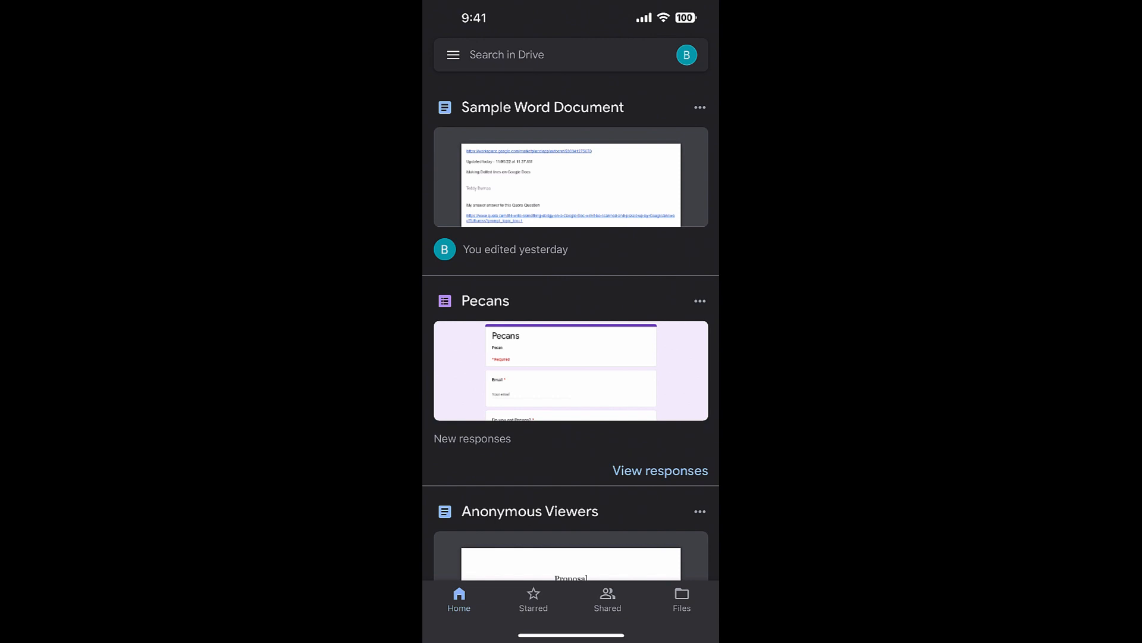
{"action": "scroll", "scroll_direction": "down", "scroll_amount": 3}
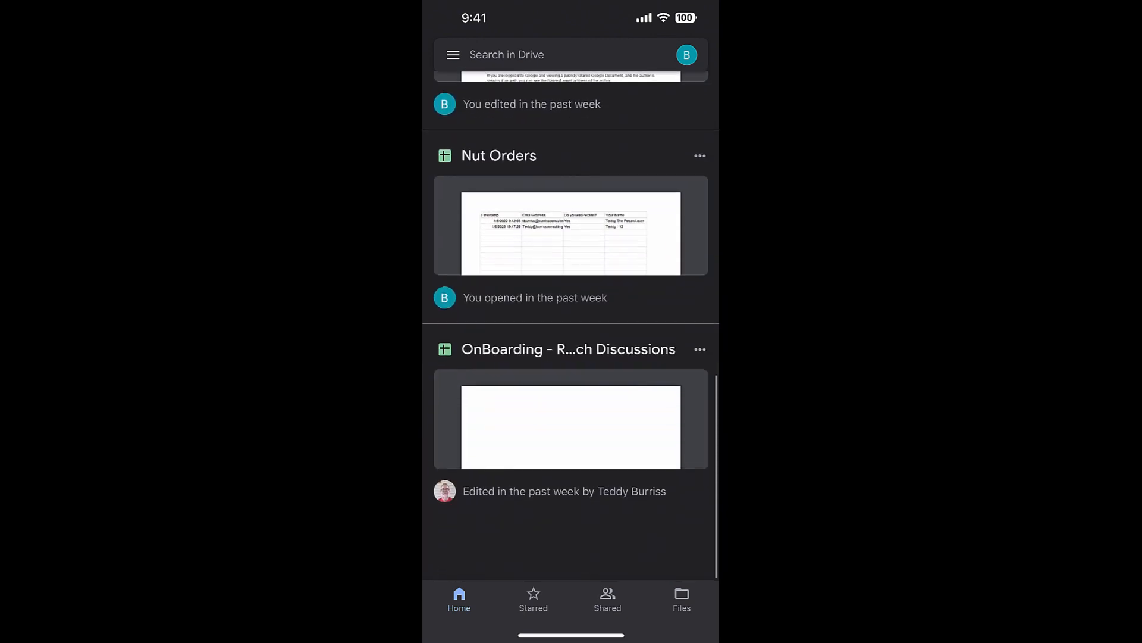
{"action": "scroll", "scroll_direction": "up", "scroll_amount": 3}
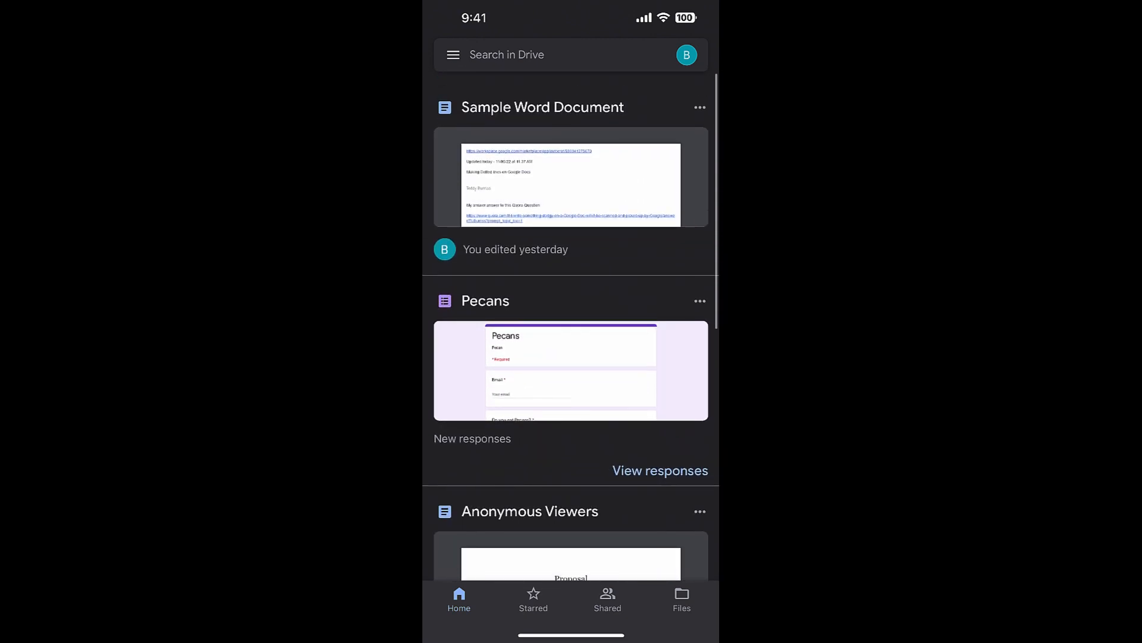